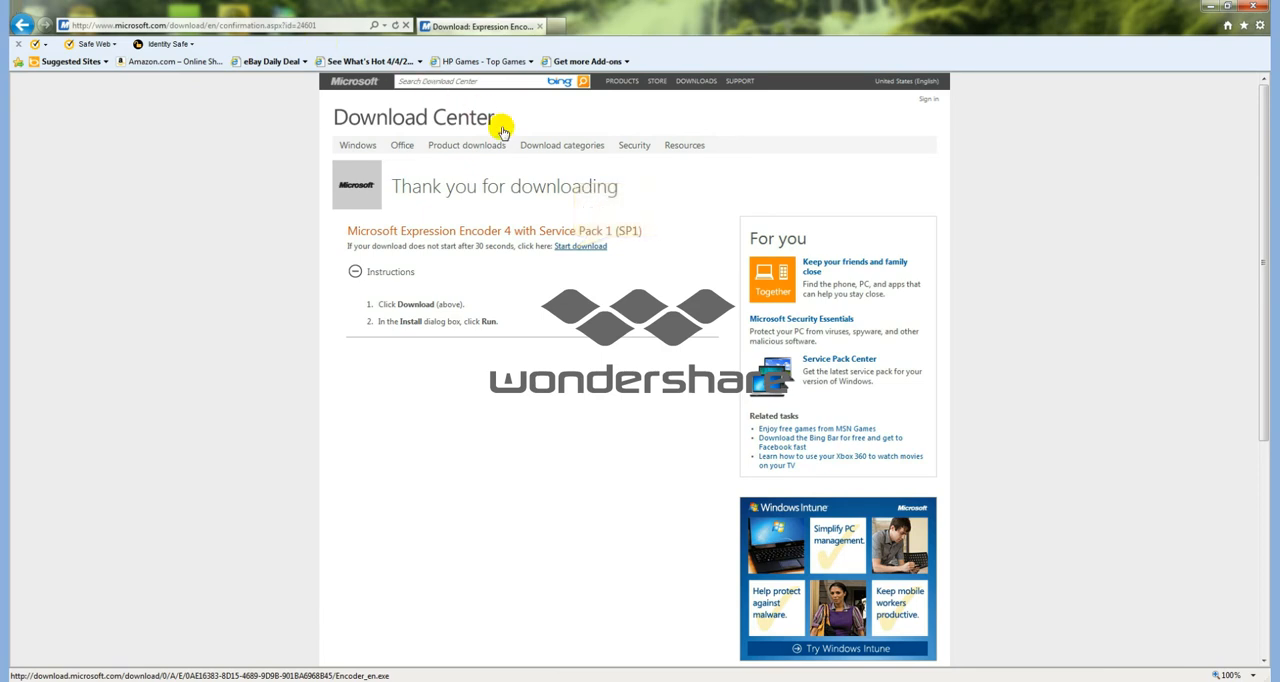
Start the Encoder_en.exe download from the Download Center thank-you page.
{"action": "left_click", "coordinate": [580, 246]}
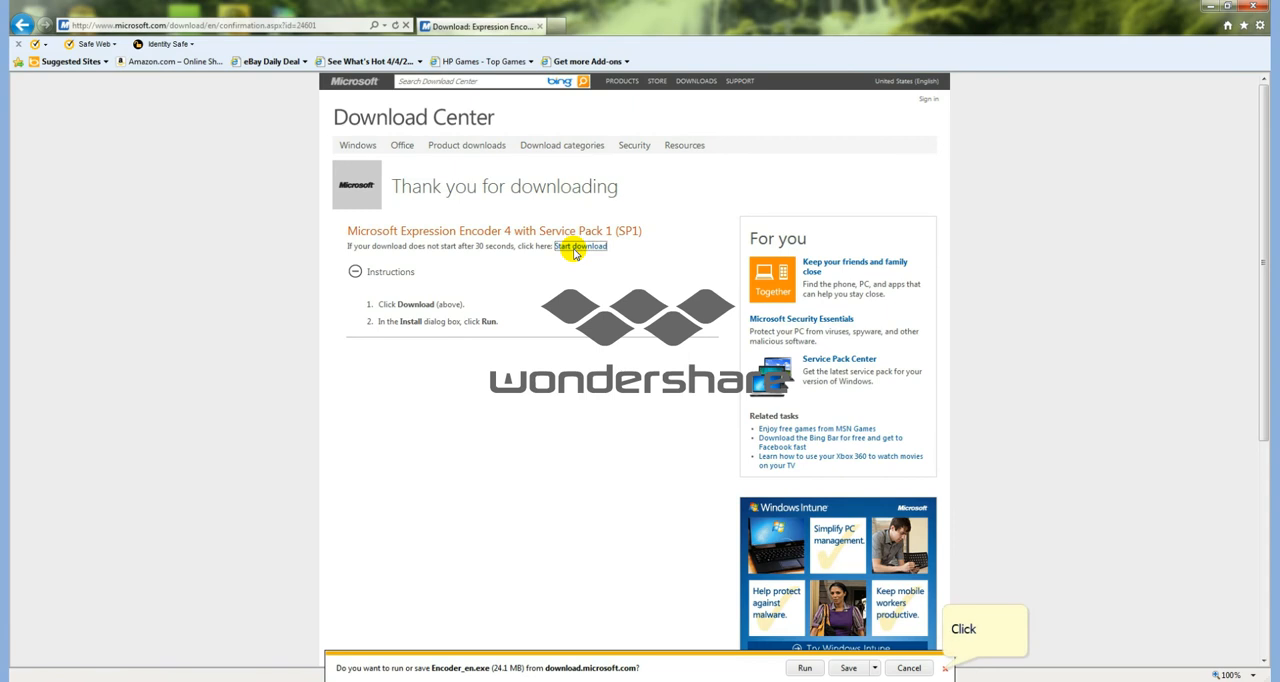
{"action": "mouse_move", "coordinate": [672, 268]}
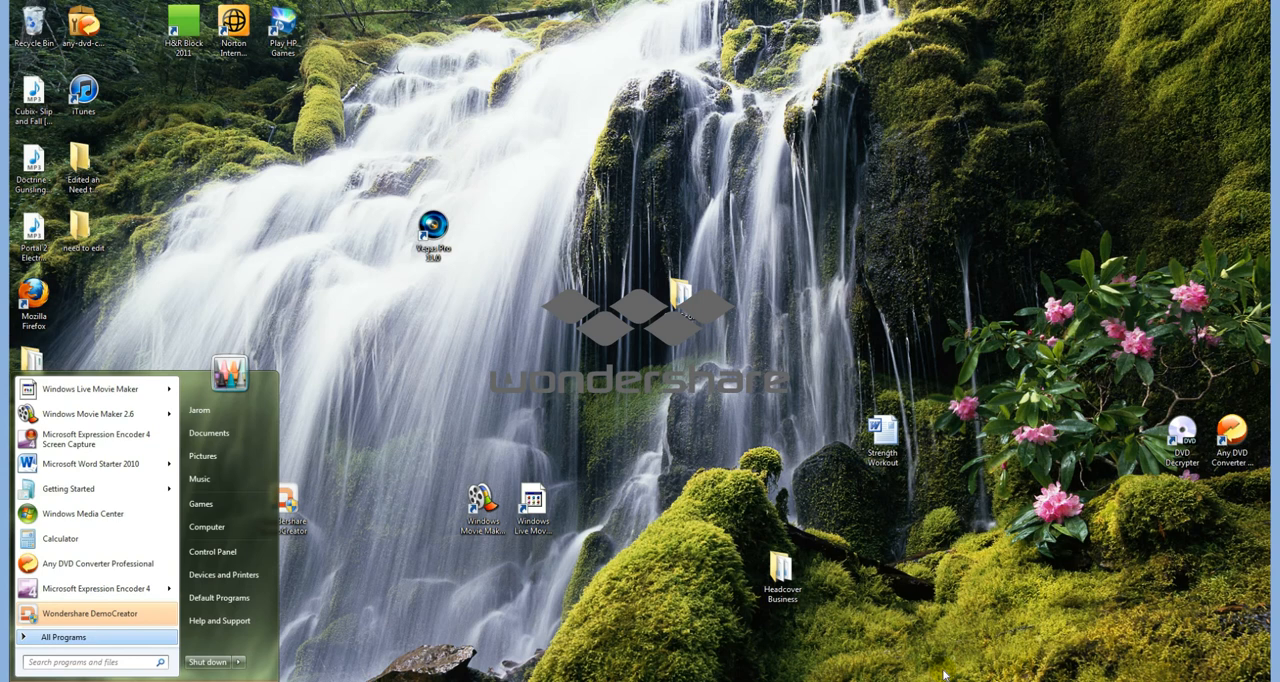
{"action": "mouse_move", "coordinate": [64, 636]}
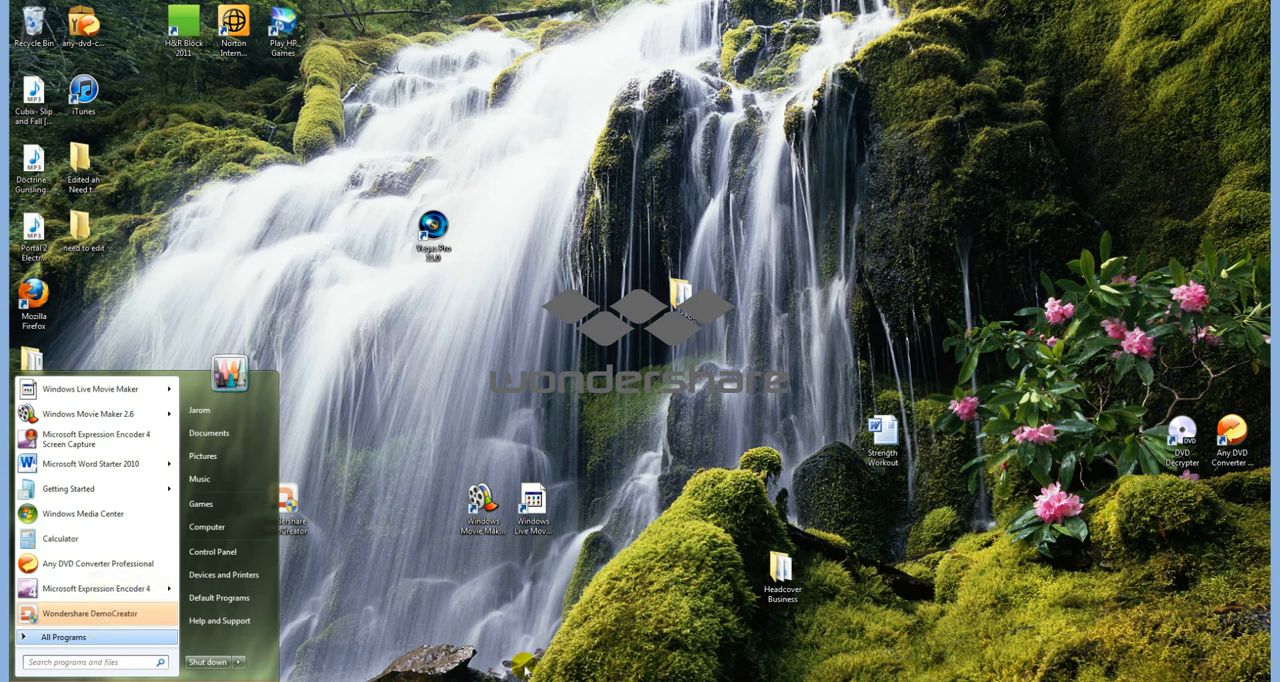
{"action": "mouse_move", "coordinate": [88, 644]}
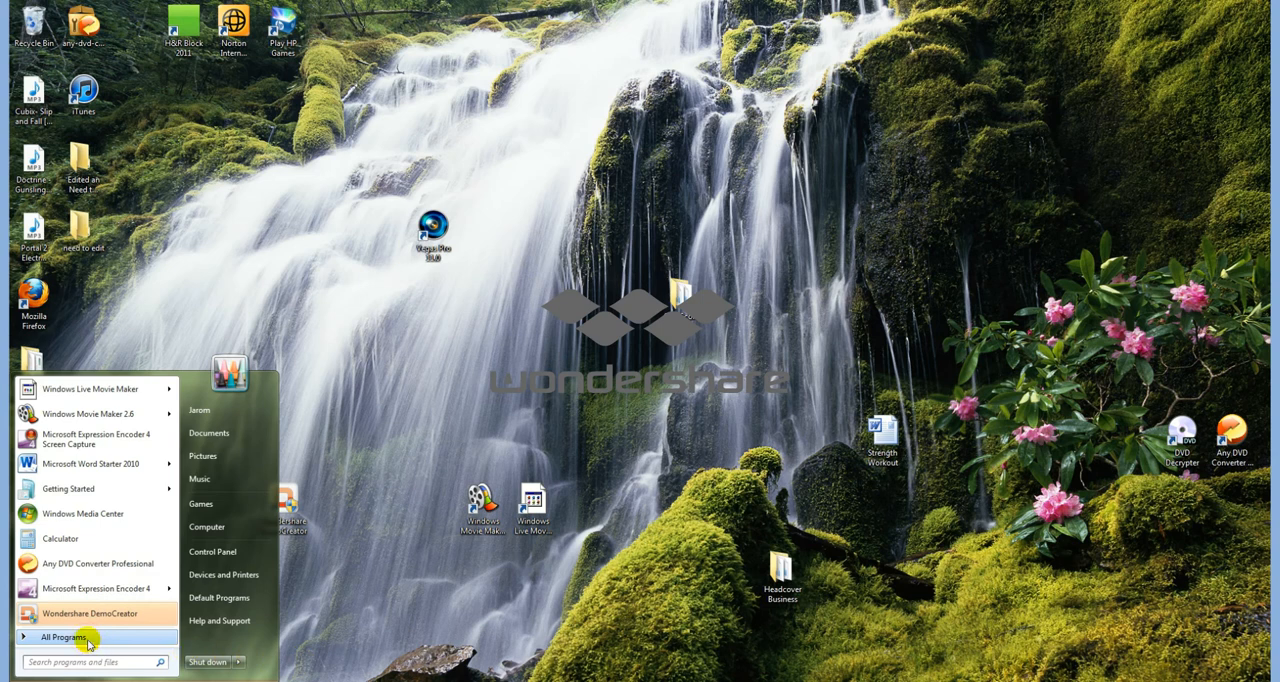
Show All Programs in the Start menu to reach the Microsoft Expression folder.
{"action": "left_click", "coordinate": [64, 636]}
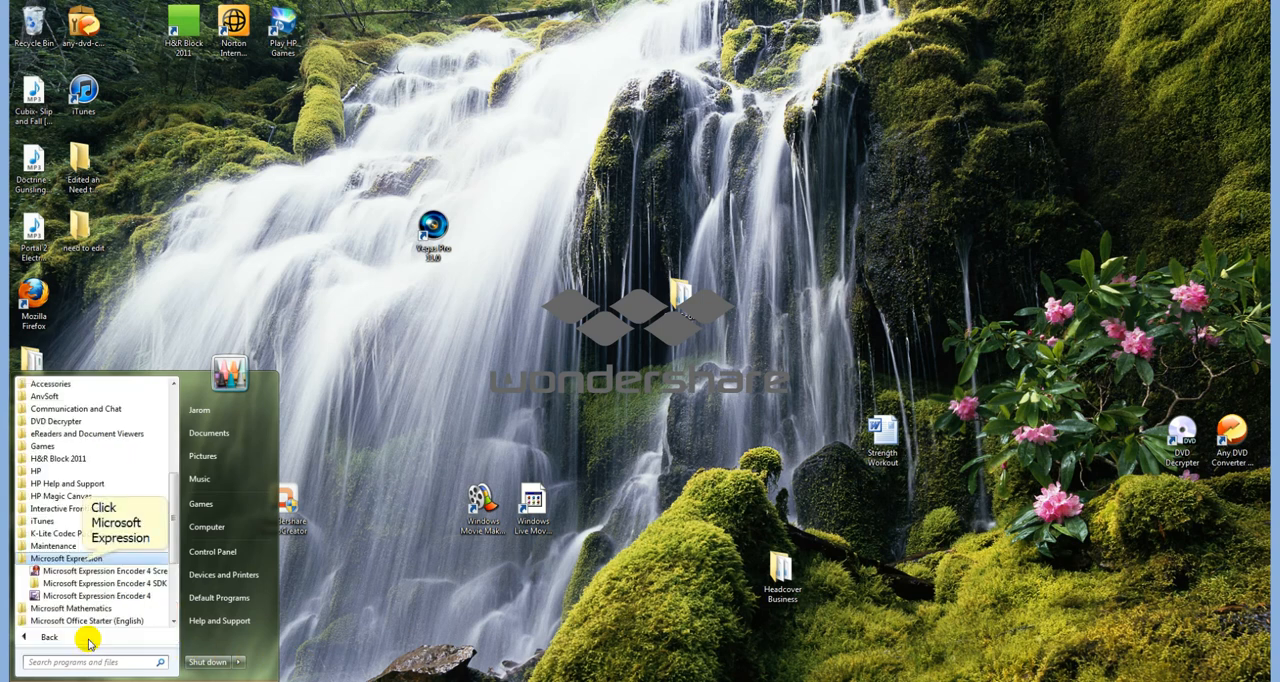
{"action": "mouse_move", "coordinate": [84, 564]}
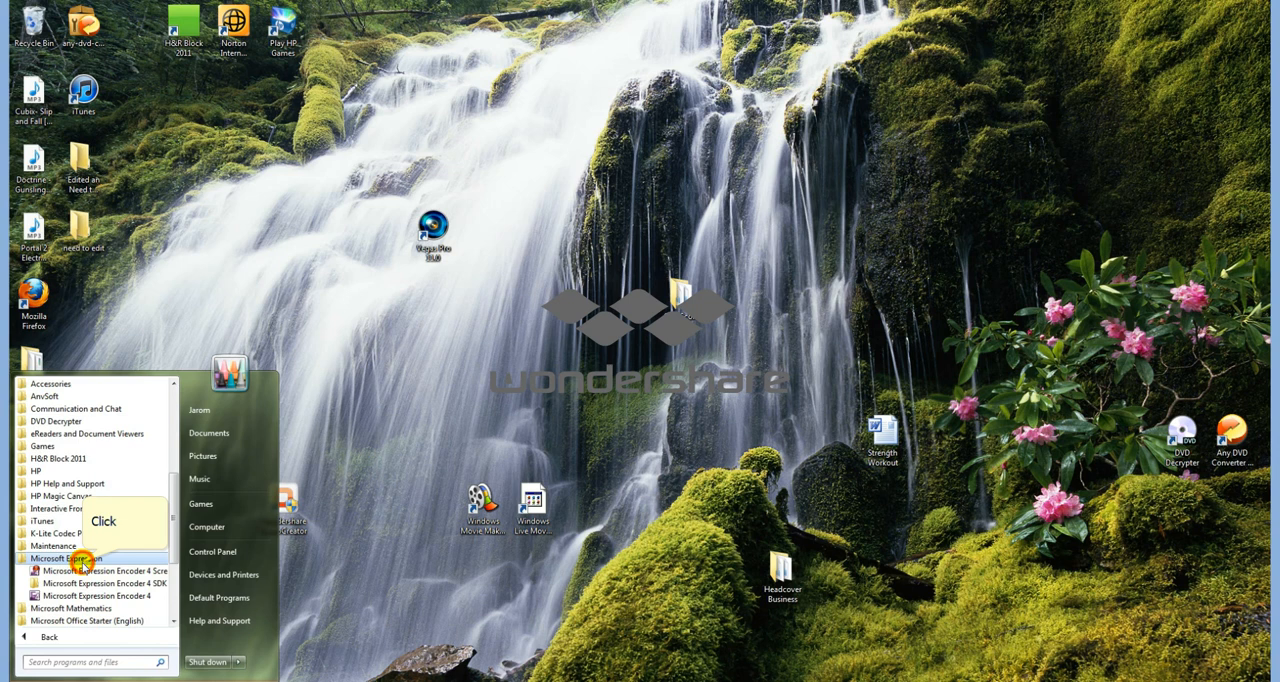
{"action": "mouse_move", "coordinate": [104, 570]}
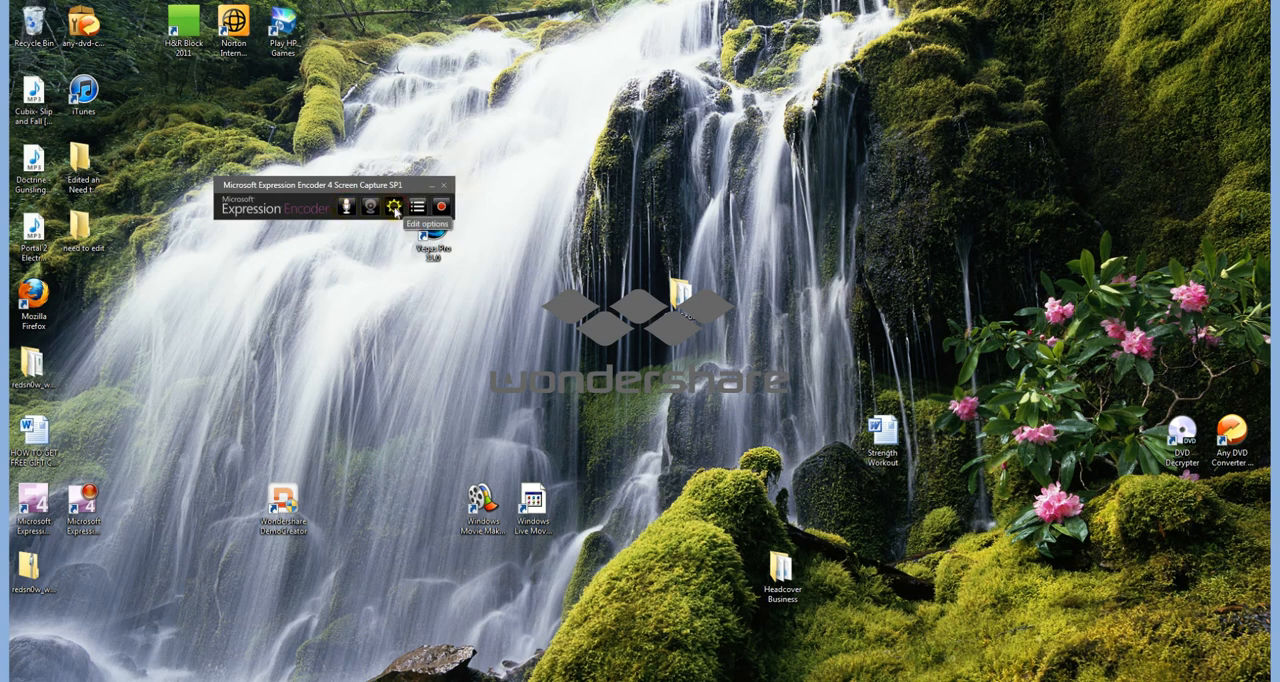
Review the screen and audio capture settings, keeping 'Do not use webcam'.
{"action": "left_click", "coordinate": [394, 206]}
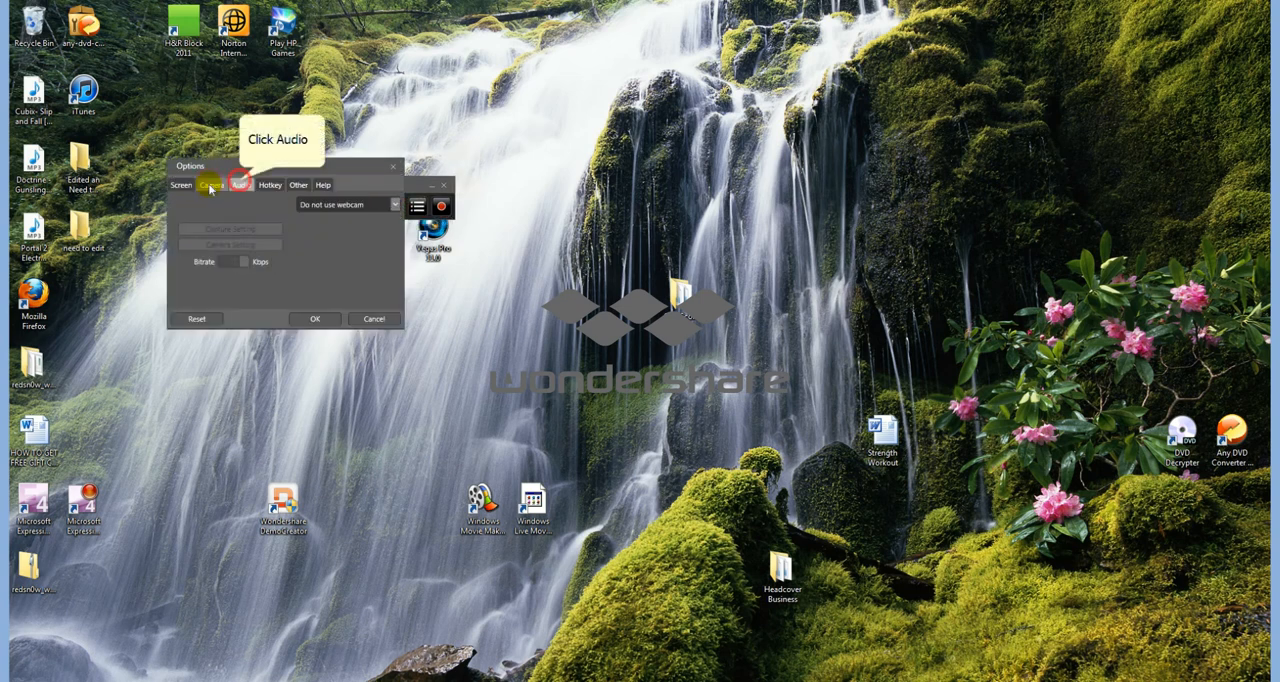
{"action": "left_click", "coordinate": [238, 184]}
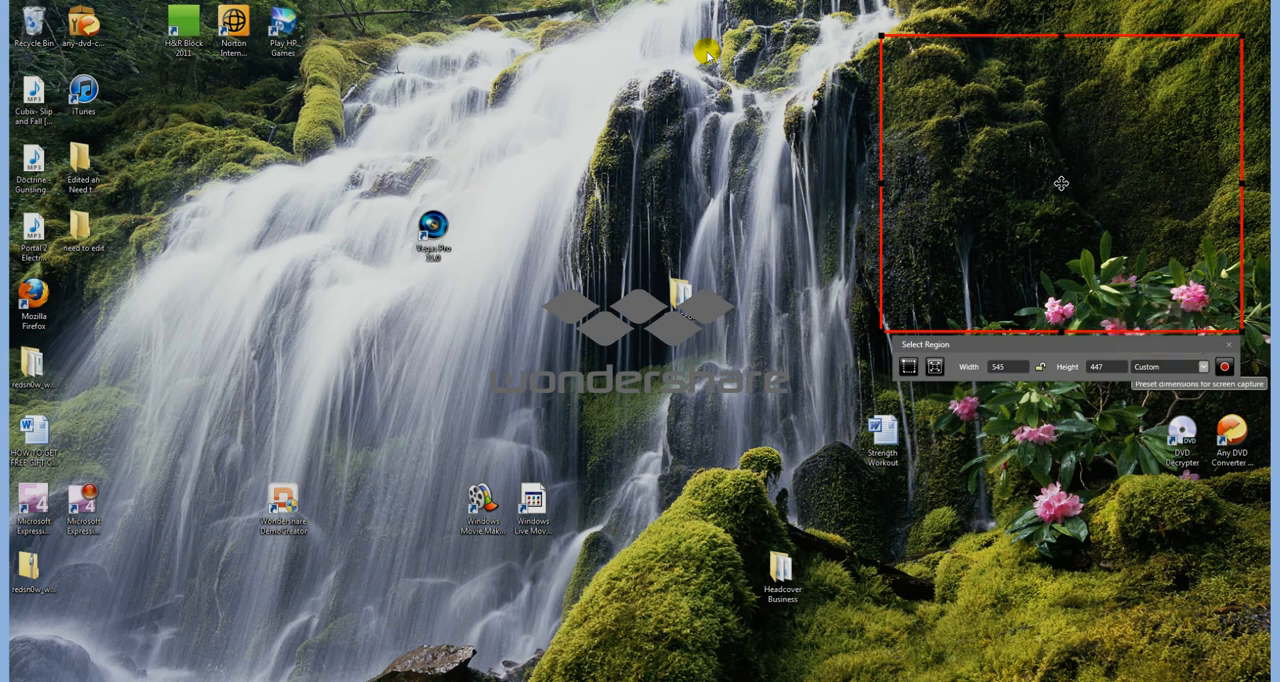
Record a short capture of the selected upper-right desktop region, then stop it.
{"action": "left_click", "coordinate": [1204, 366]}
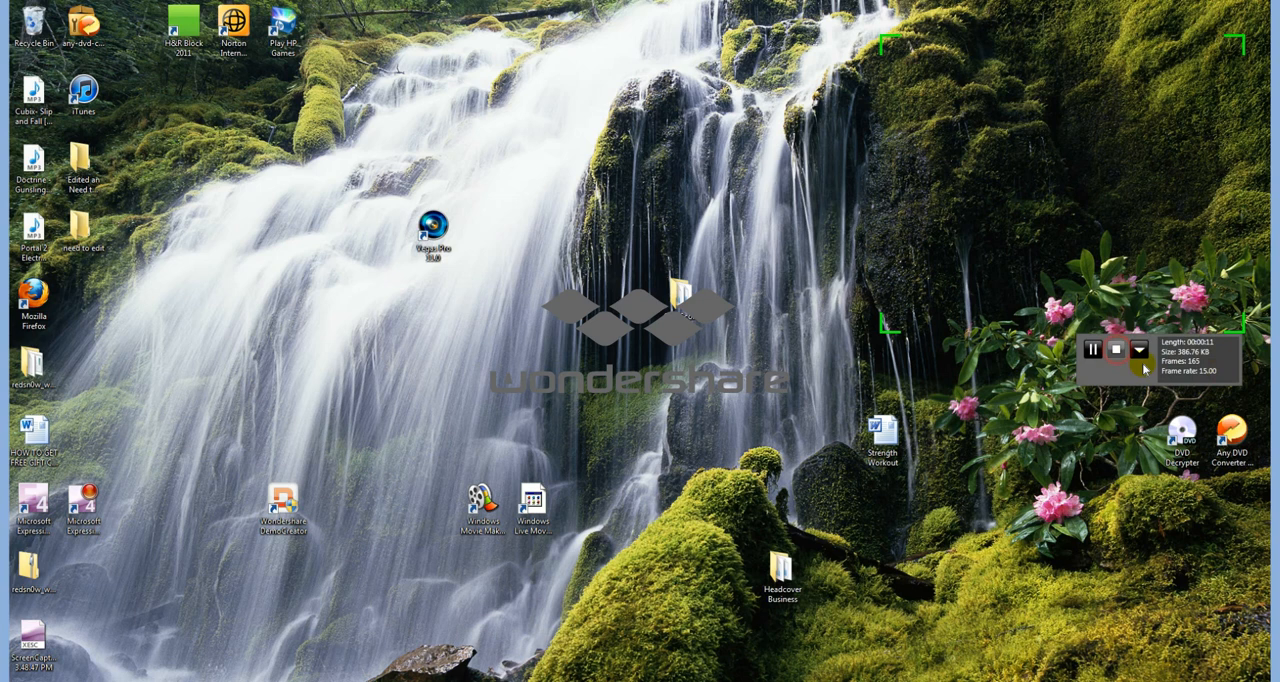
{"action": "left_click", "coordinate": [1116, 348]}
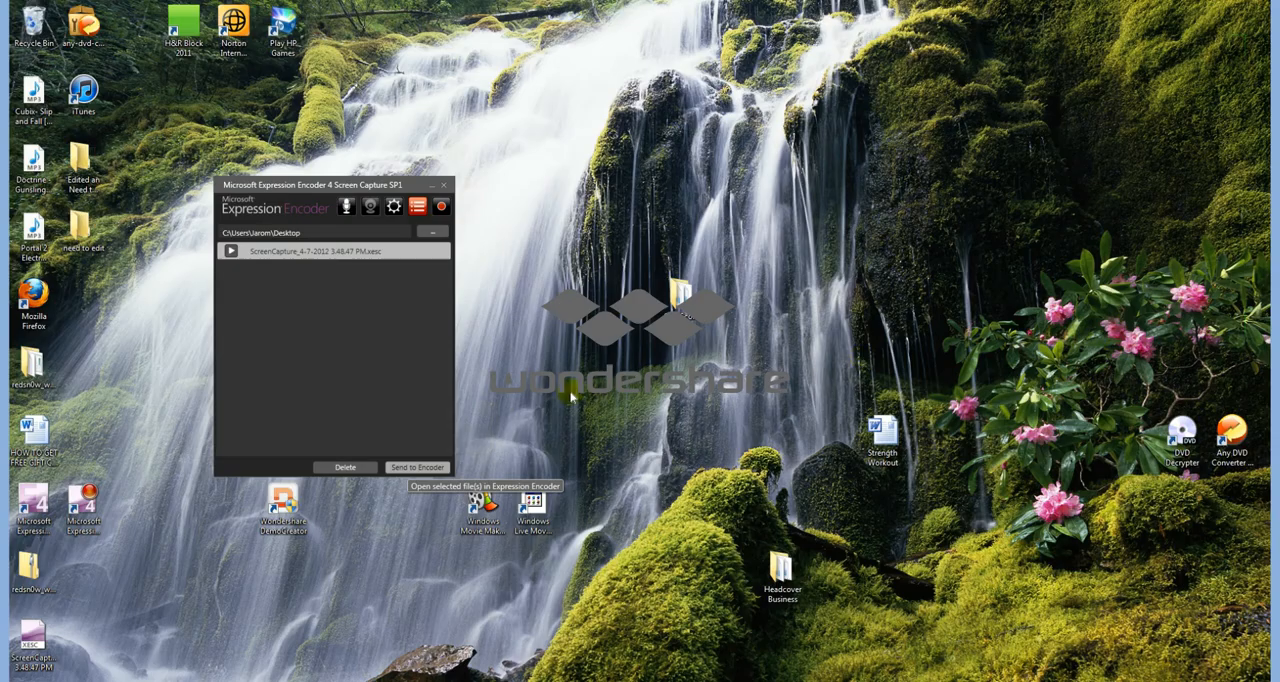
Send the new capture to Expression Encoder so it loads as ready media content.
{"action": "left_click", "coordinate": [416, 466]}
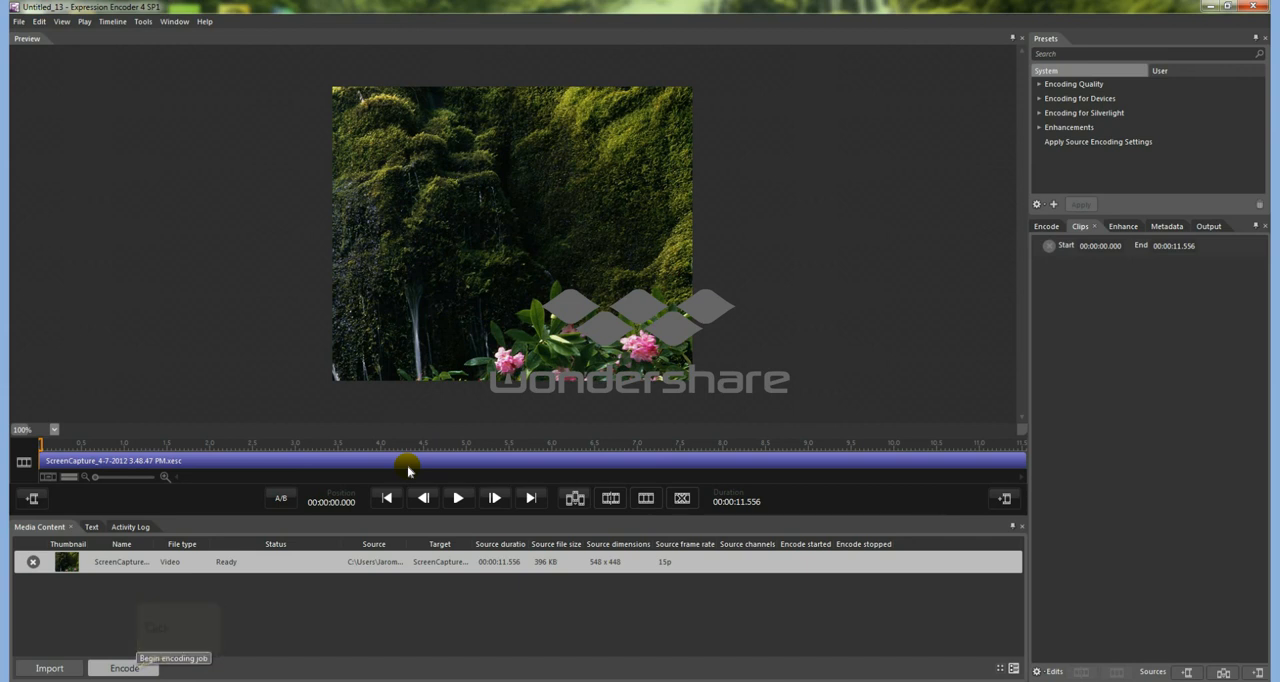
Run the encoding job on the captured clip.
{"action": "left_click", "coordinate": [124, 668]}
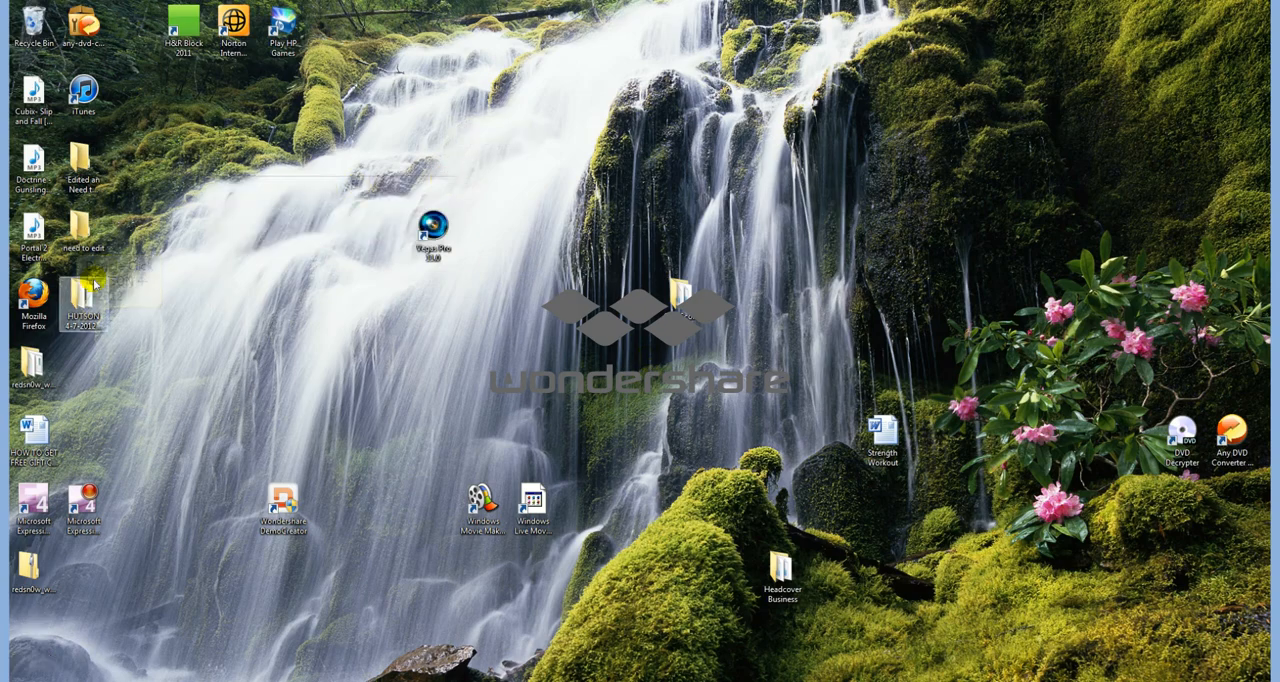
Play back the encoded ScreenCapture WMV from the desktop output folder and close the player.
{"action": "double_click", "coordinate": [80, 300]}
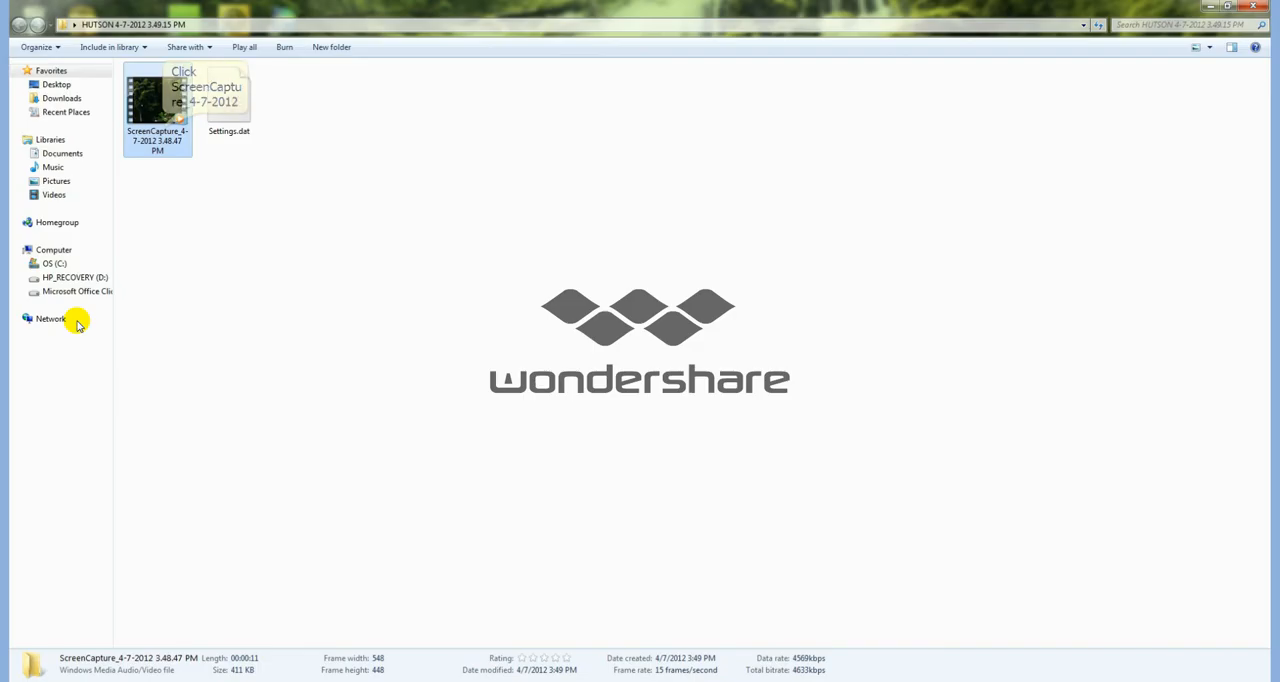
{"action": "double_click", "coordinate": [156, 104]}
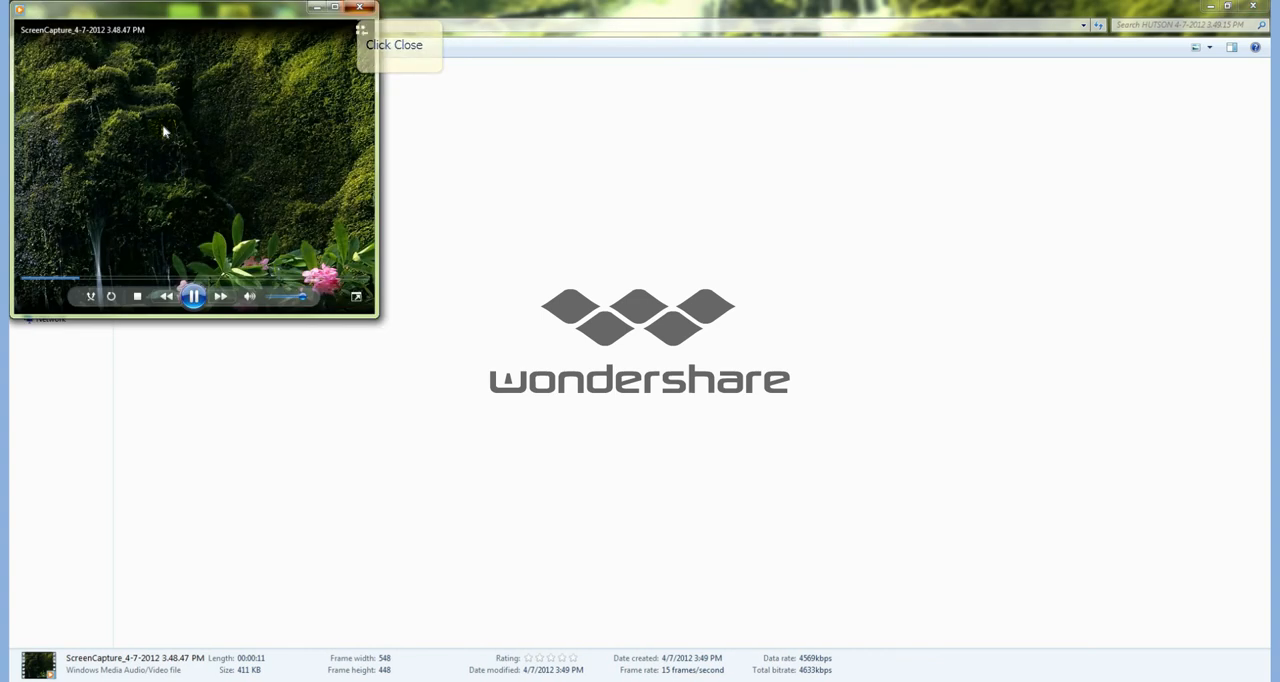
{"action": "left_click", "coordinate": [360, 8]}
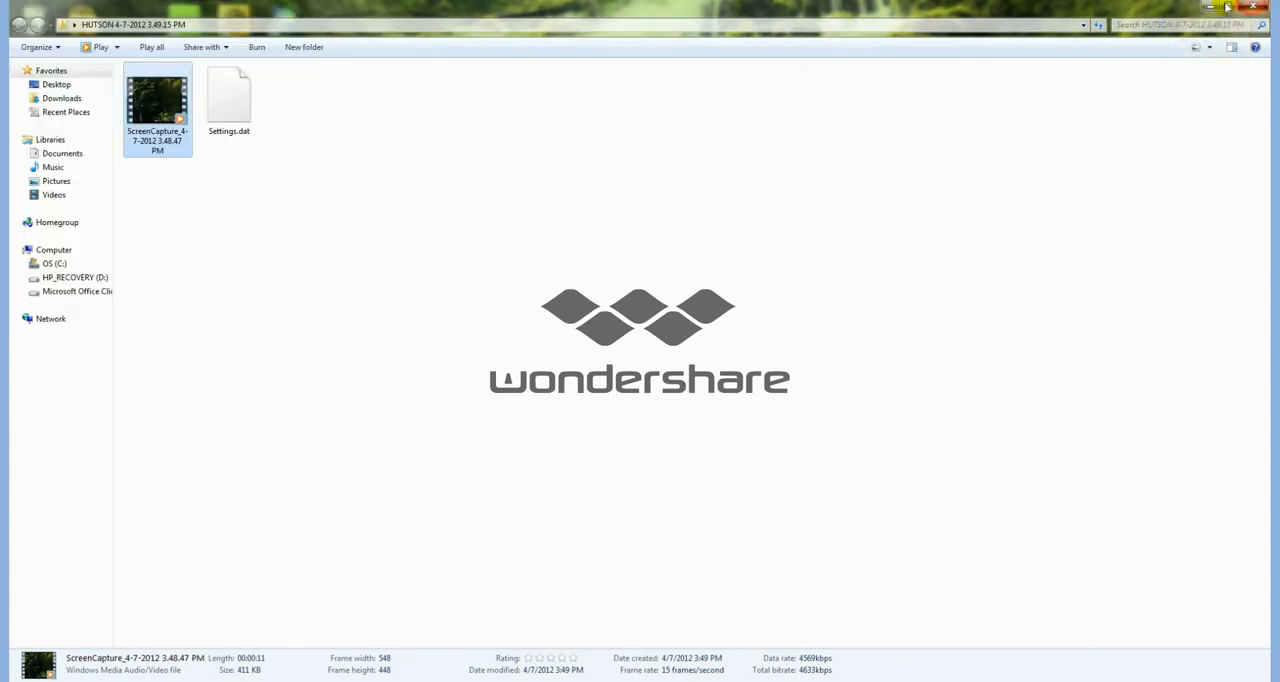